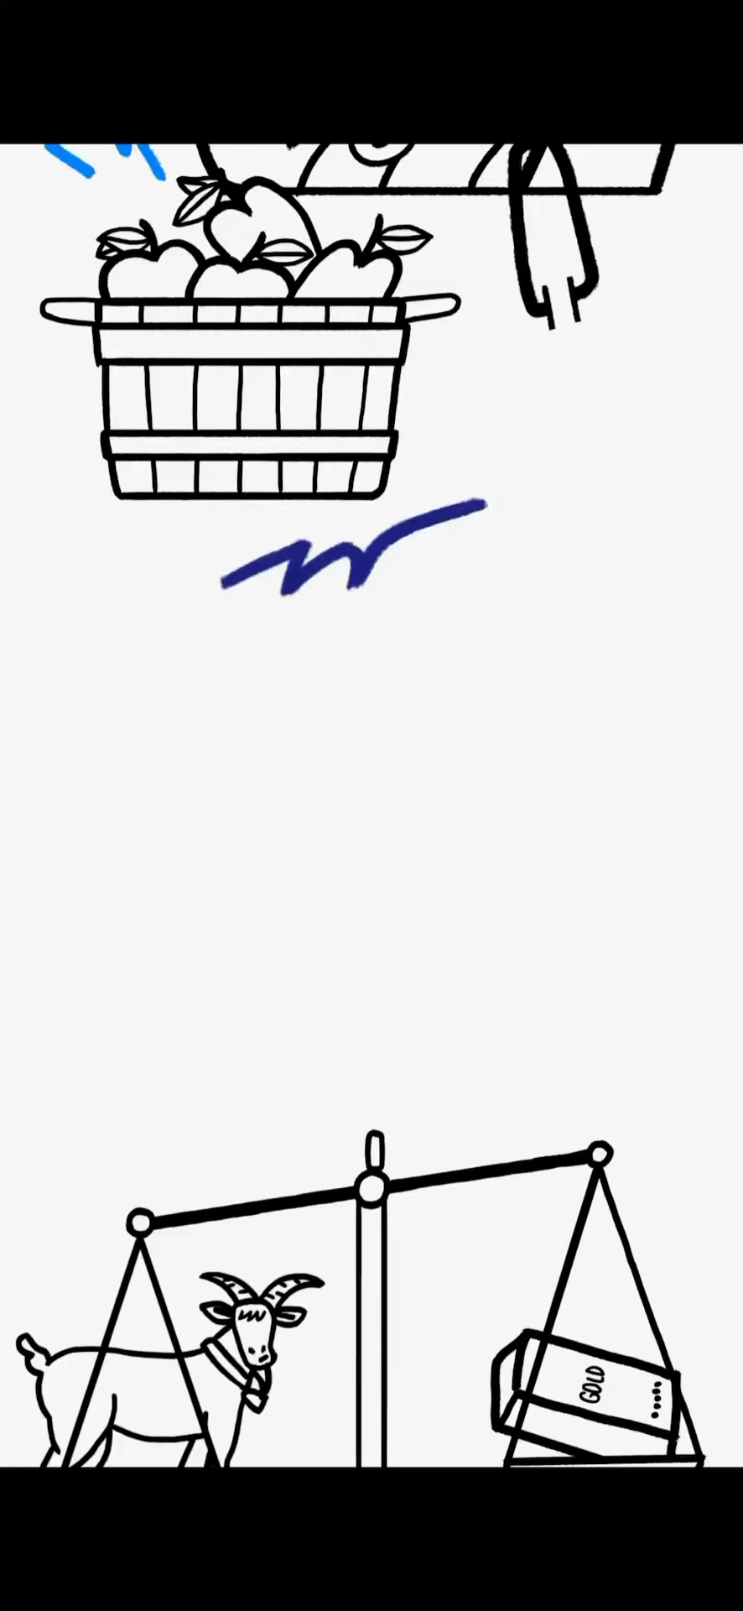
pyautogui.scroll(-3)
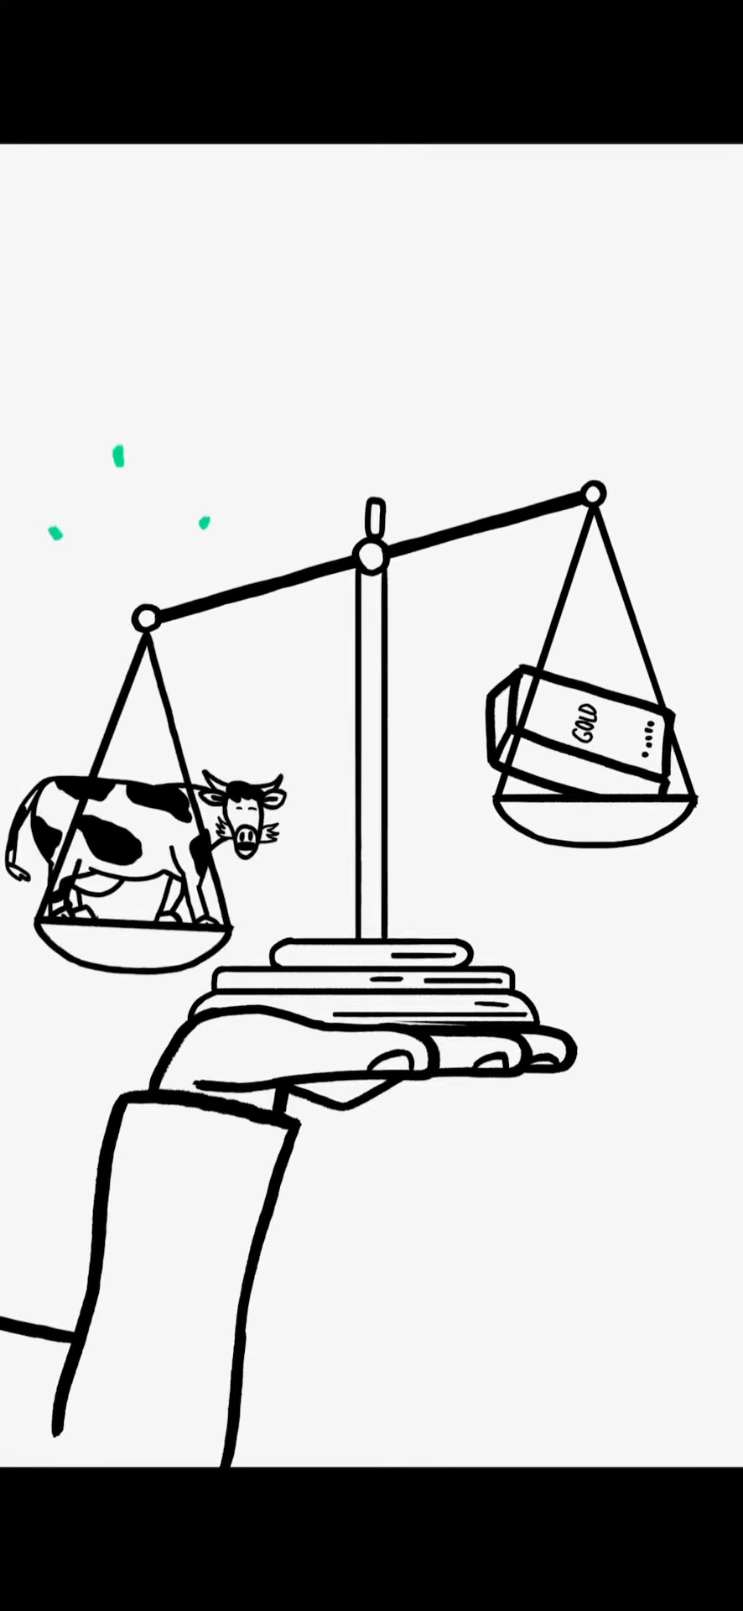